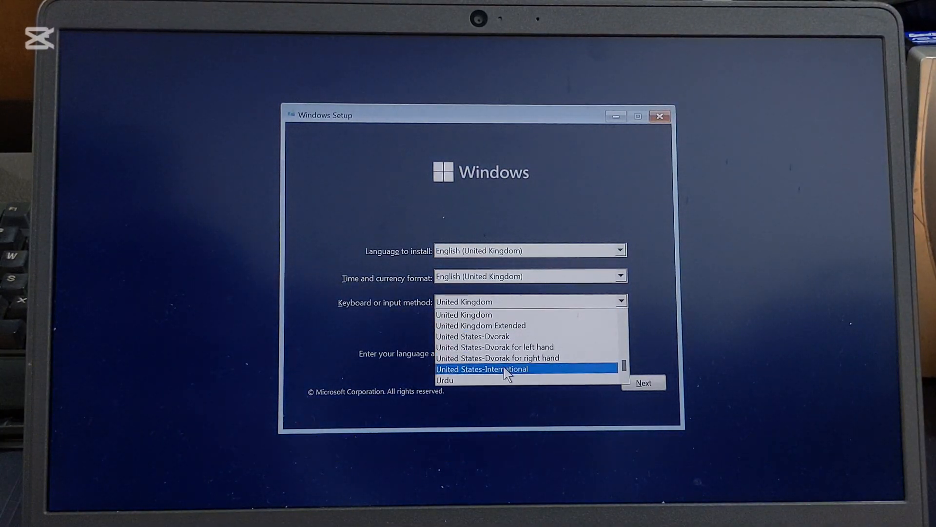
Confirm the United States-International keyboard choice and launch the Windows installation
left_click(644, 382)
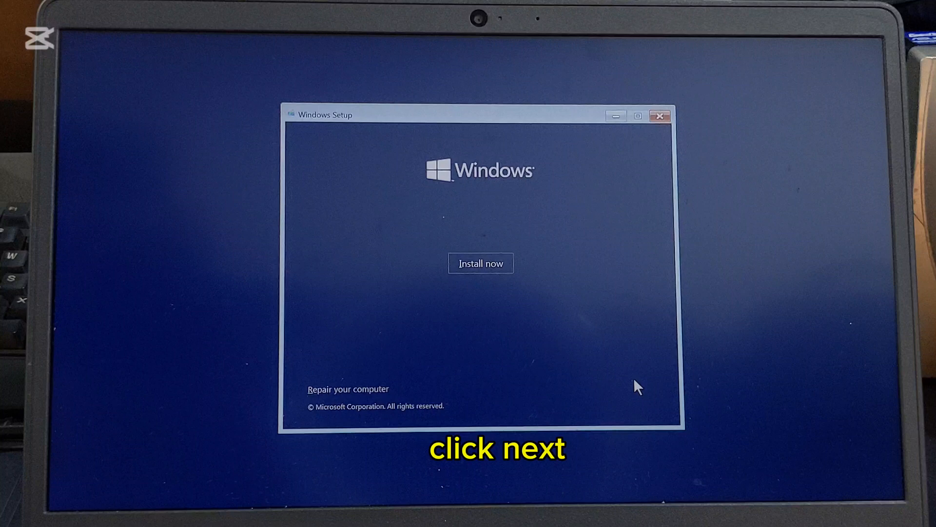
left_click(481, 264)
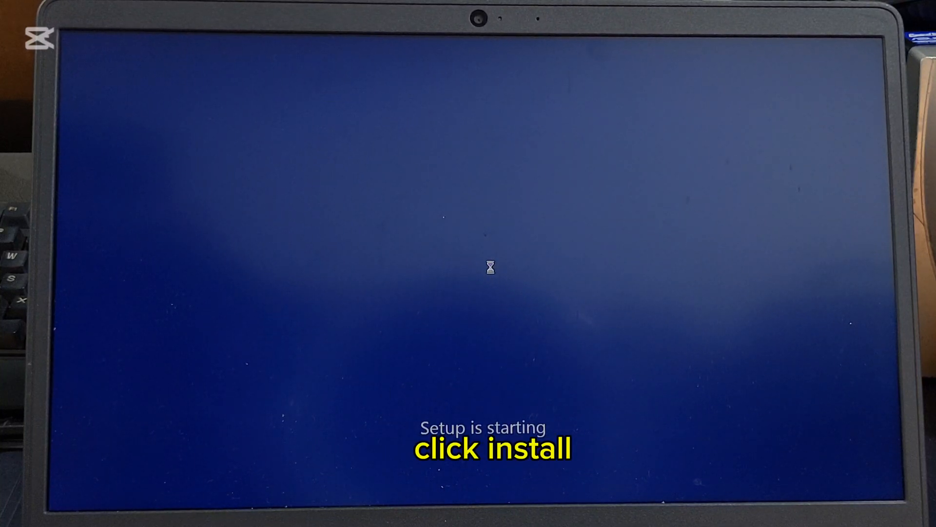
mouse_move(558, 336)
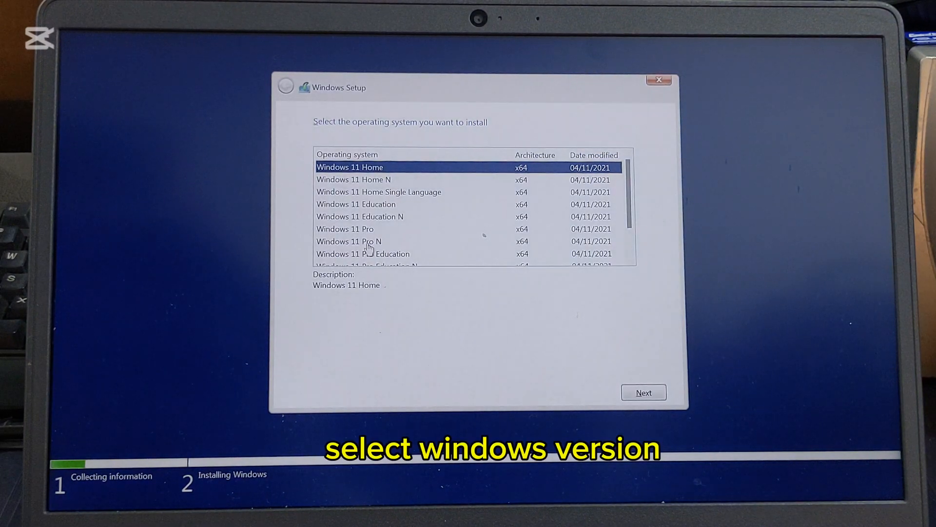
Choose the Windows 11 Pro edition and accept the licence terms to reach drive selection
left_click(345, 229)
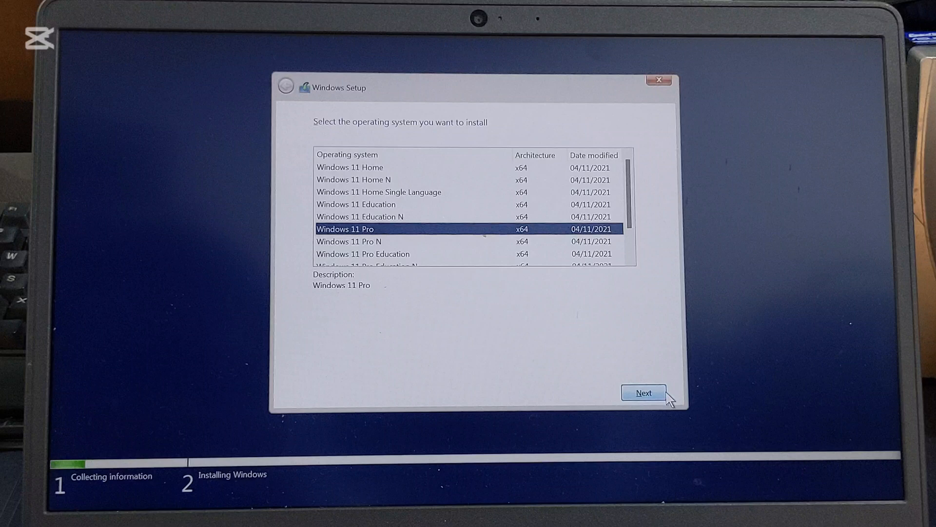
left_click(643, 392)
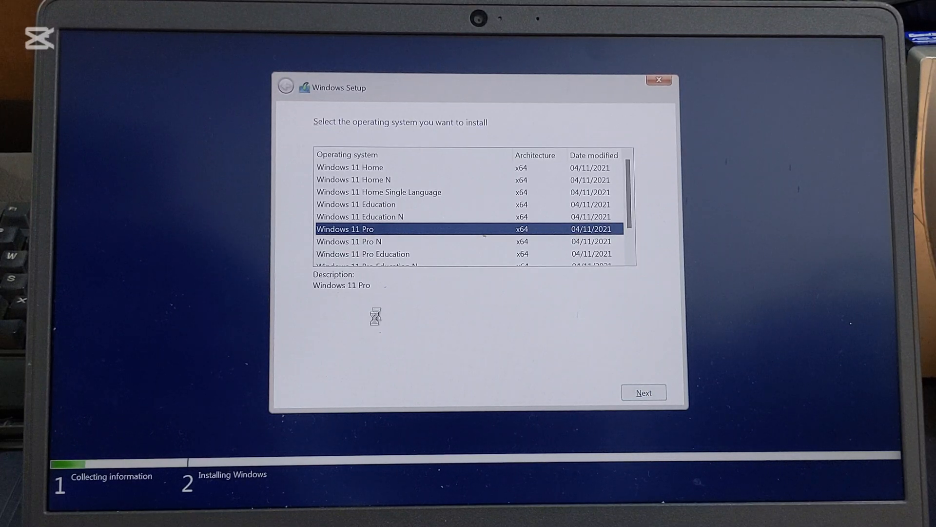
left_click(643, 392)
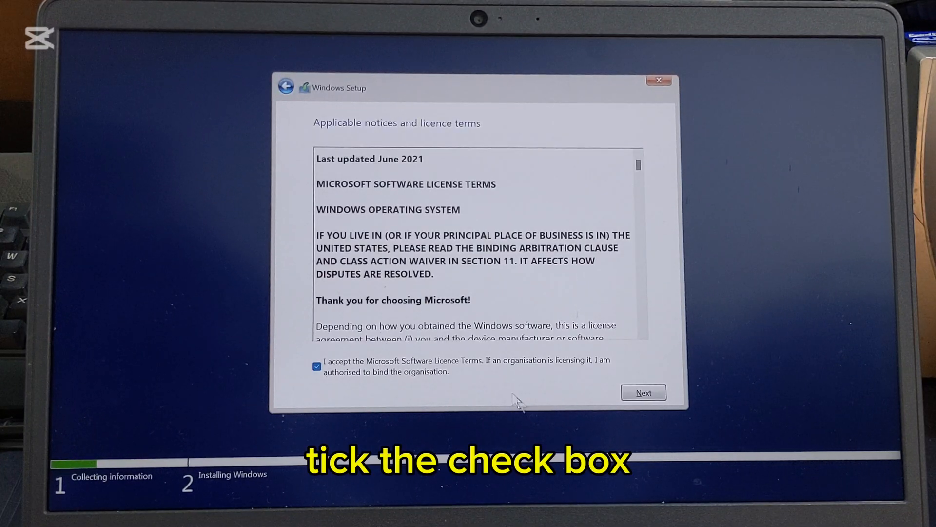
left_click(643, 392)
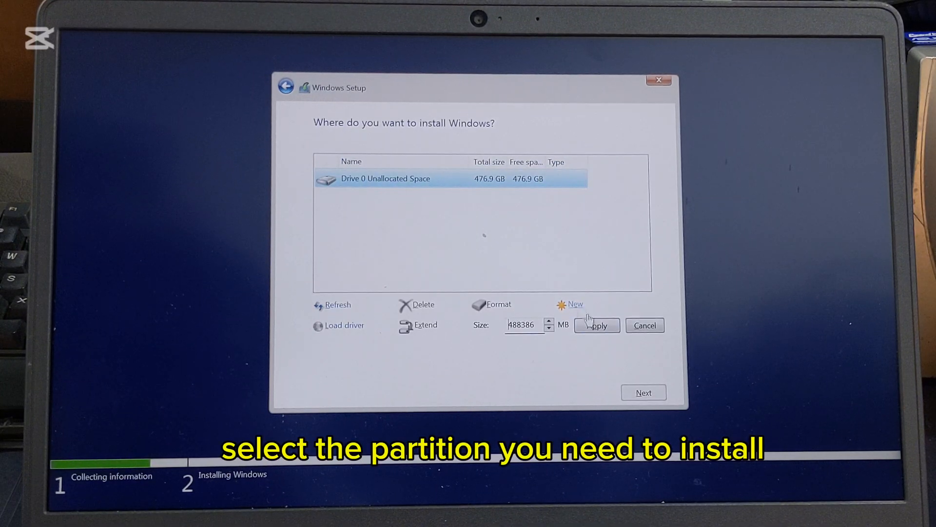
Create a partition from Drive 0's 476.9 GB unallocated space and install onto Partition 3
left_click(597, 325)
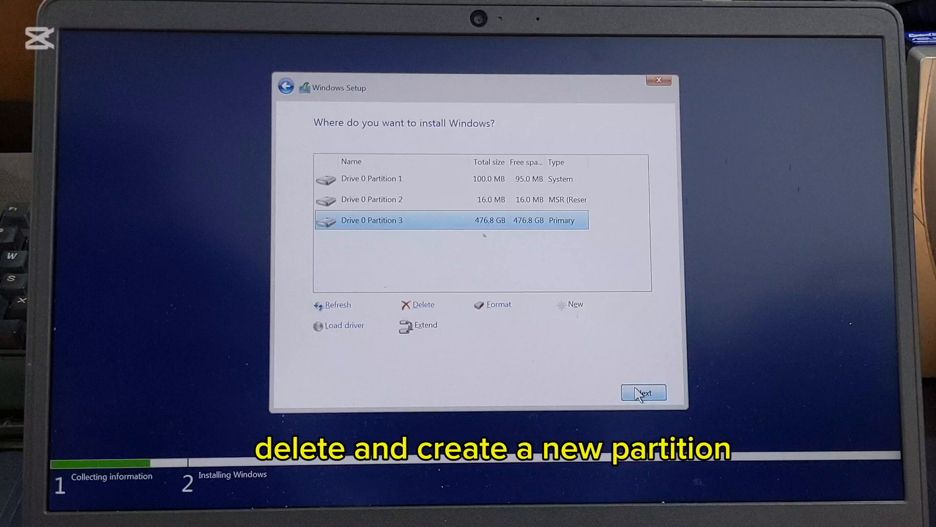
left_click(644, 392)
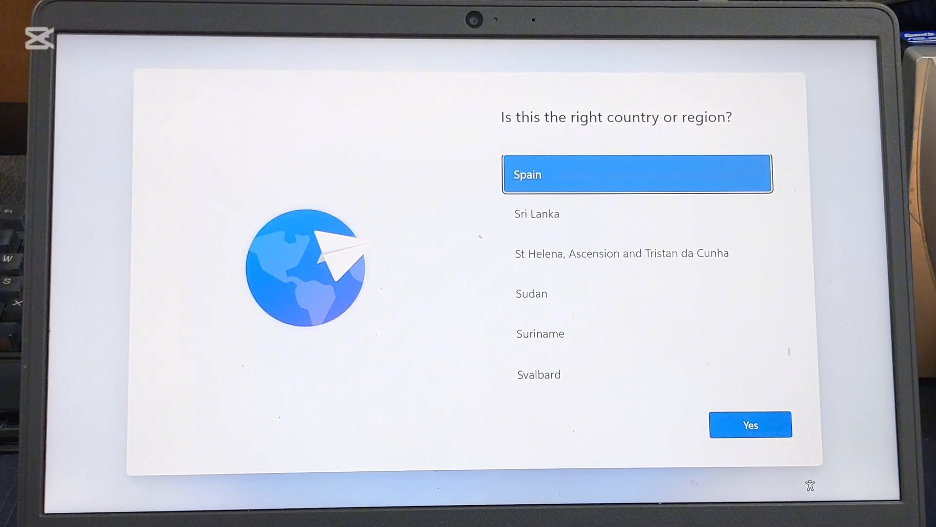
Confirm Spain as region and United States-International keyboard, skipping a second layout
left_click(750, 425)
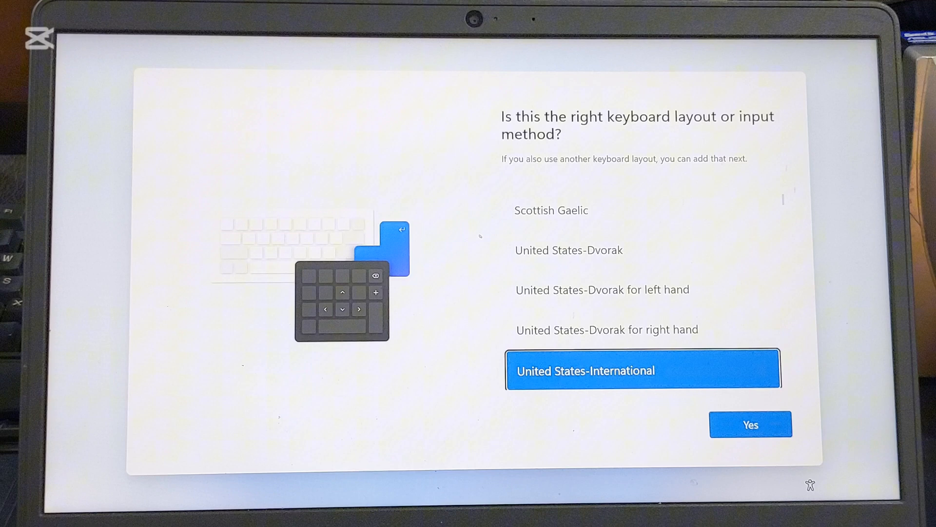
left_click(750, 425)
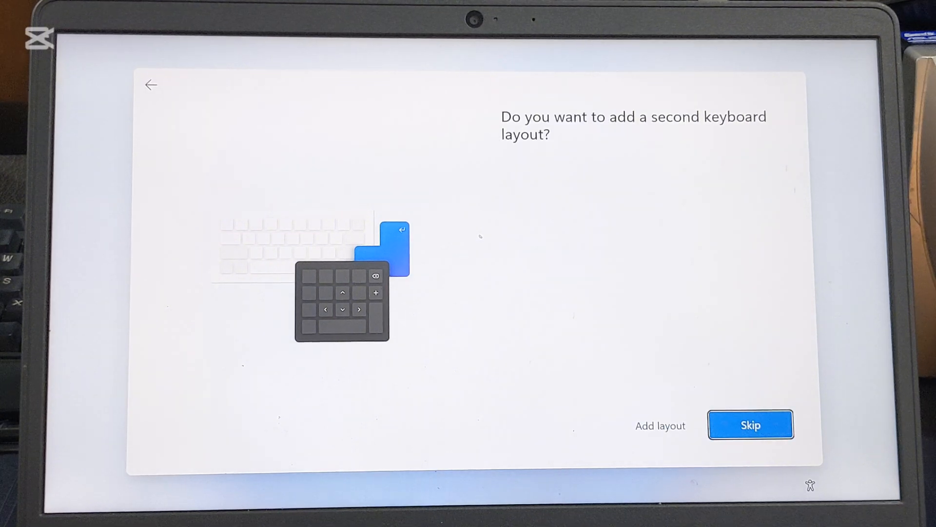
left_click(750, 425)
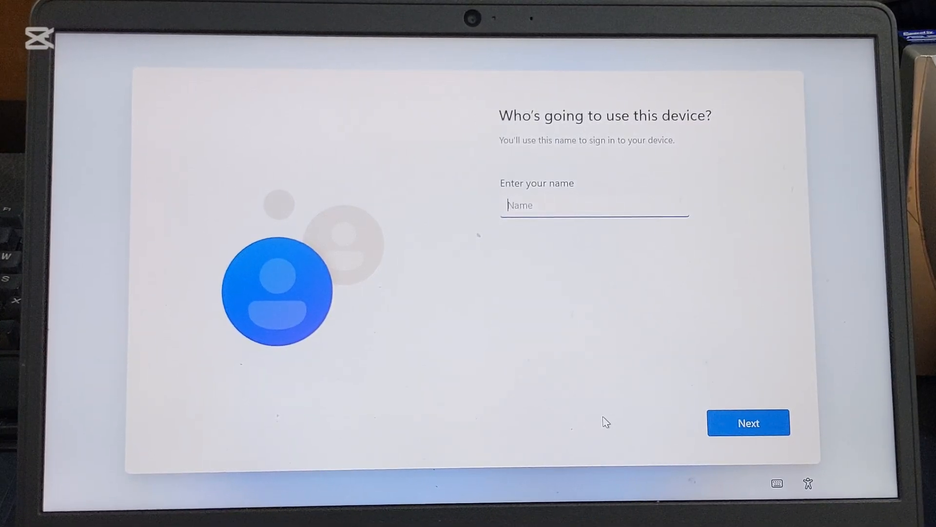
Enter DELL as the account name and continue past the password page
type("DELL")
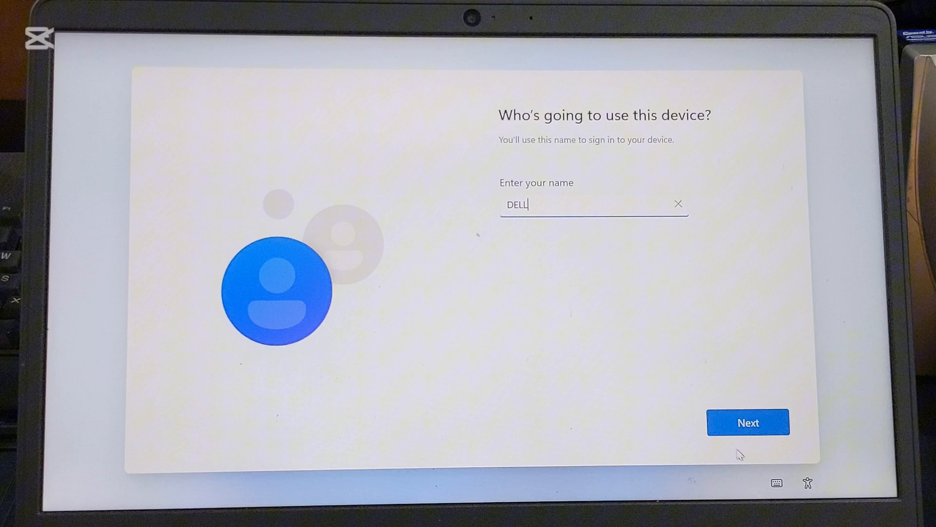
left_click(748, 422)
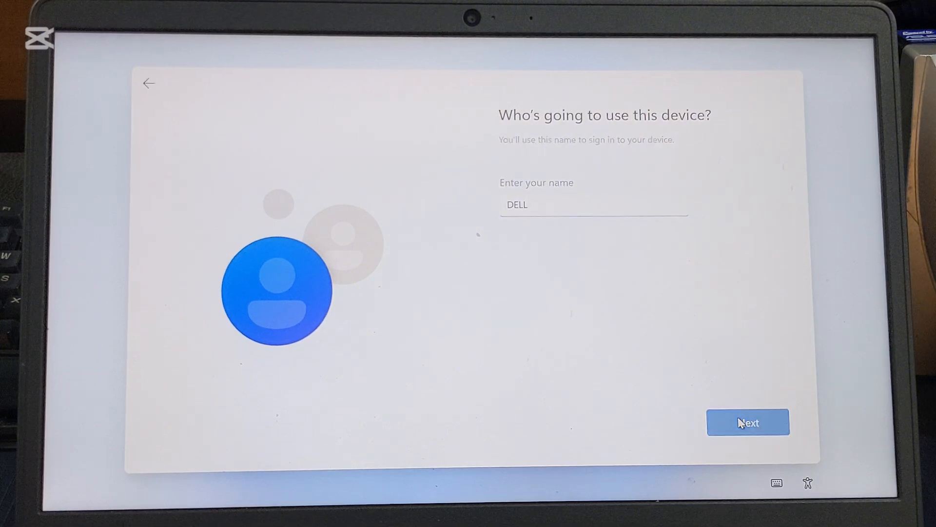
left_click(747, 421)
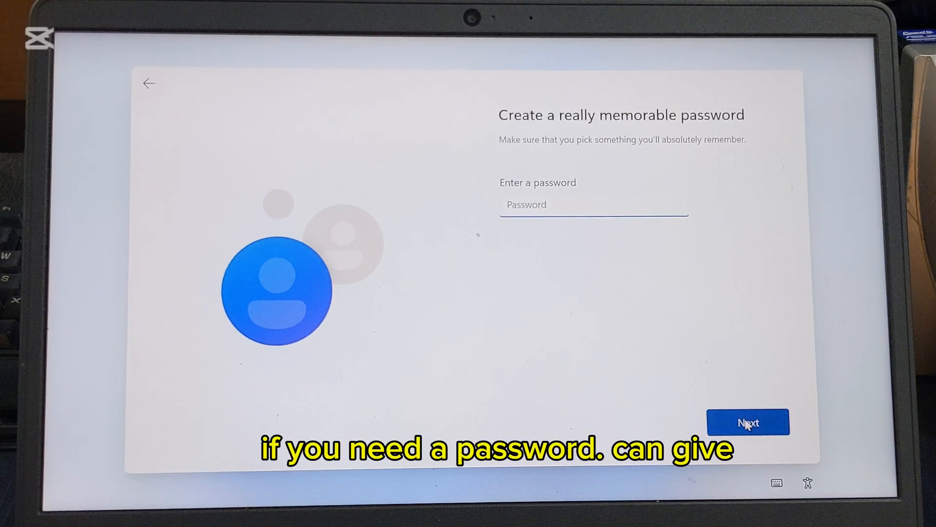
left_click(747, 422)
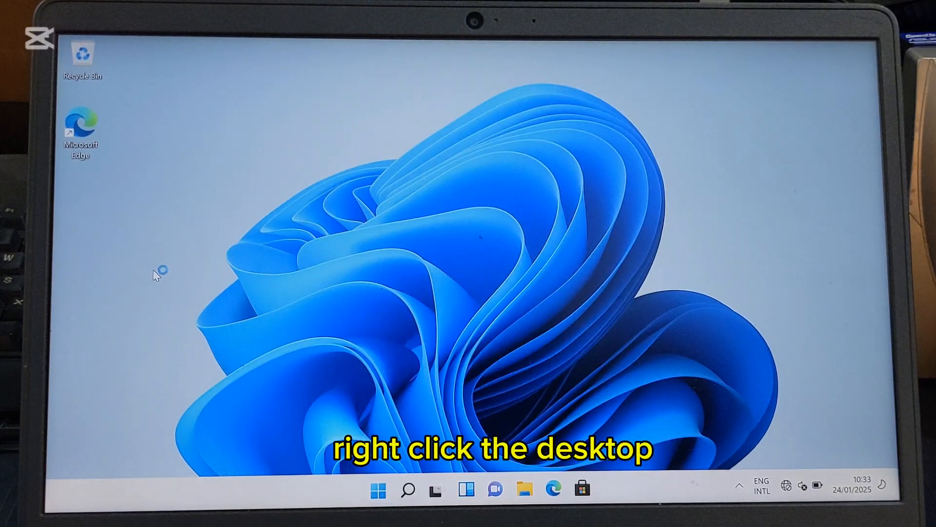
Choose Personalise from the desktop's right-click menu
right_click(158, 271)
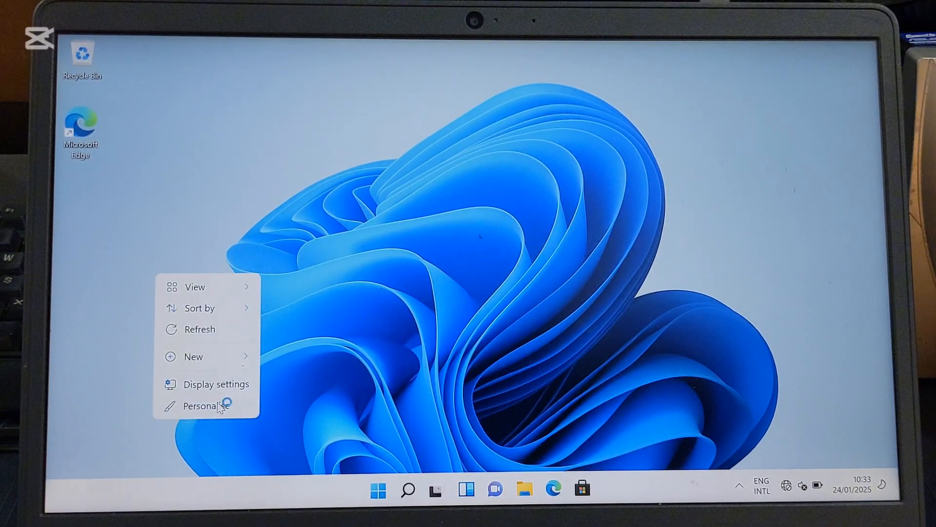
left_click(206, 406)
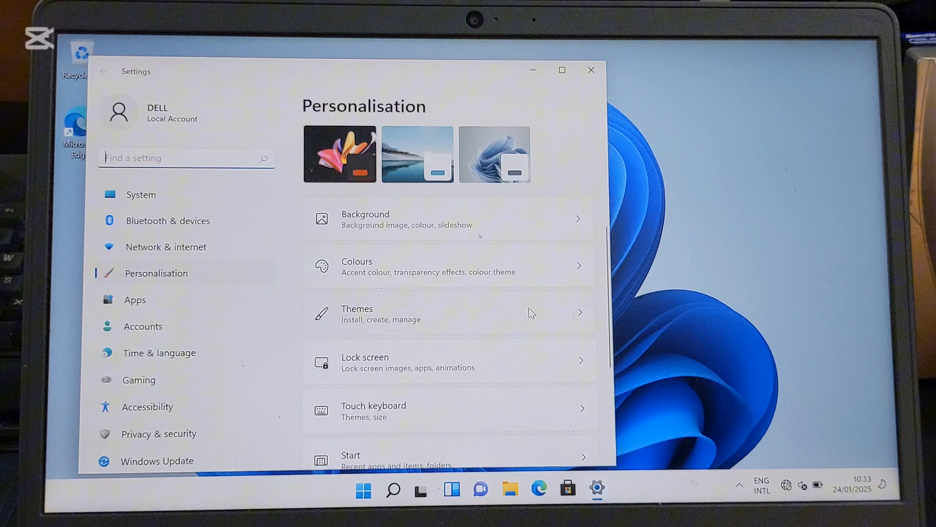
Go to Themes and open Desktop icon settings under Related settings
left_click(380, 313)
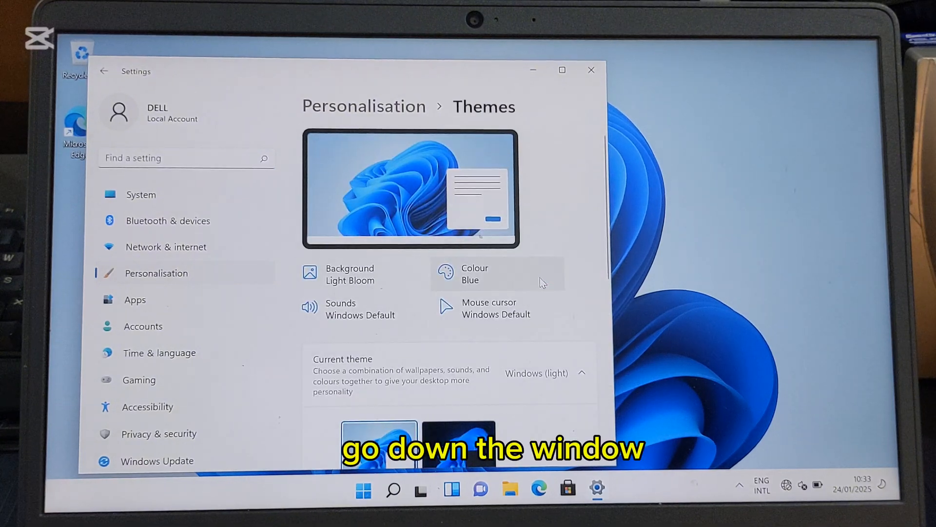
scroll("down", 3)
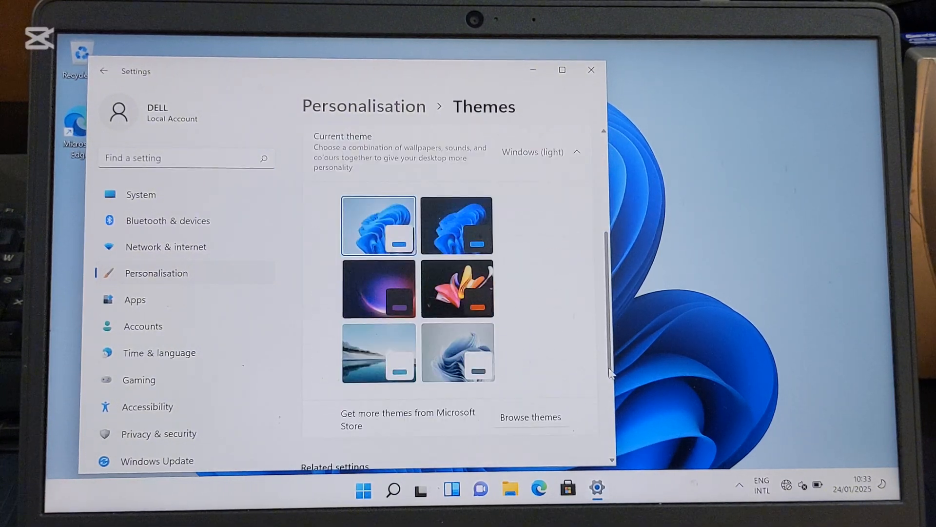
scroll("down", 3)
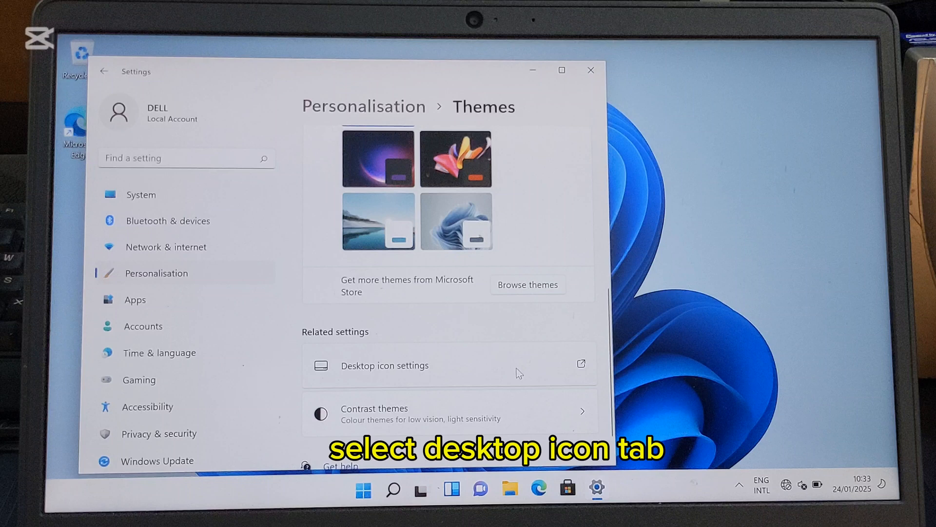
left_click(385, 365)
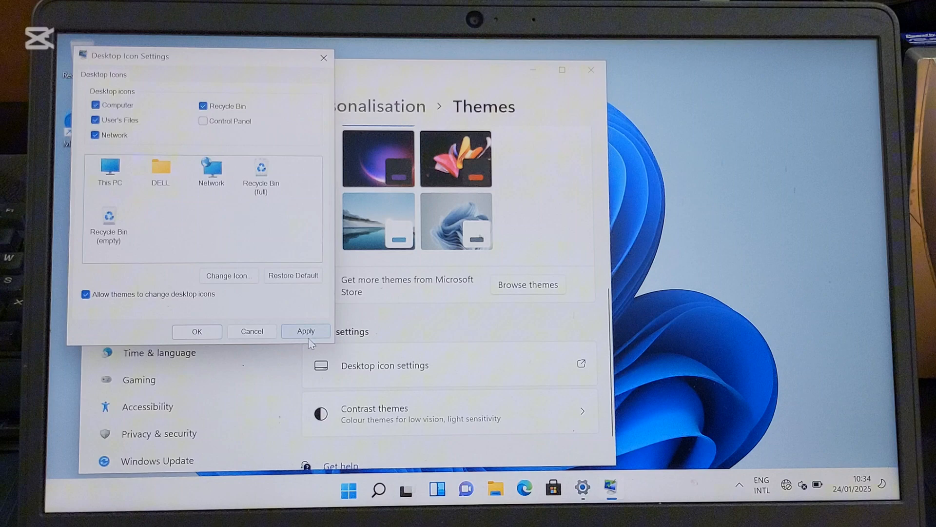
Apply the Computer, User's Files and Network icon choices, confirm with OK, and close Settings
left_click(305, 330)
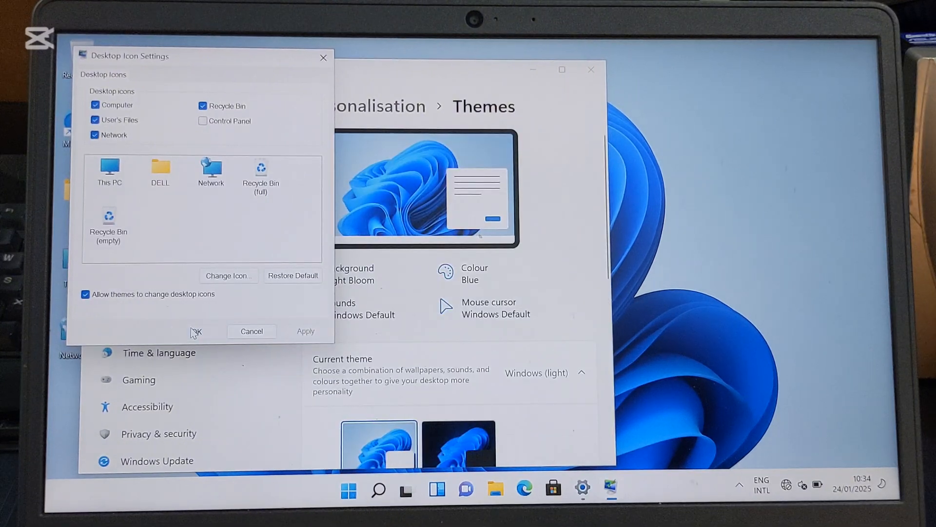
left_click(196, 330)
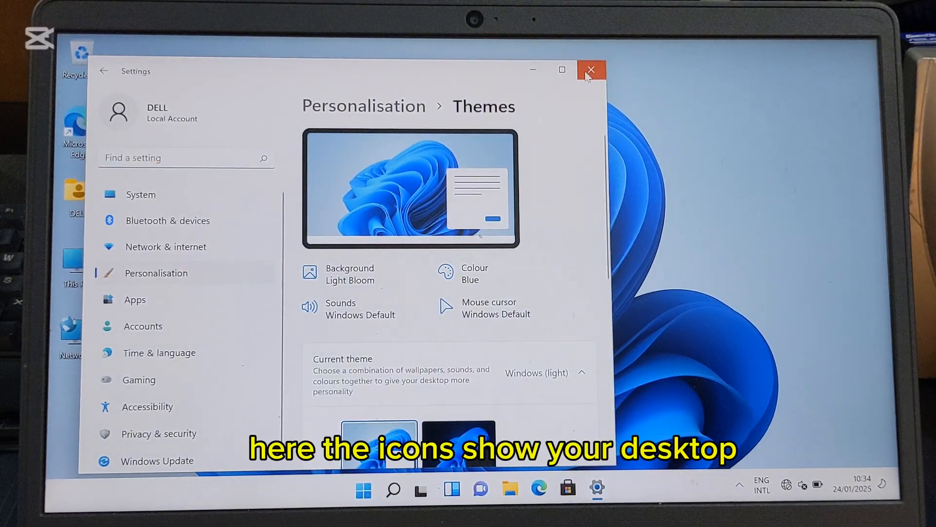
left_click(590, 69)
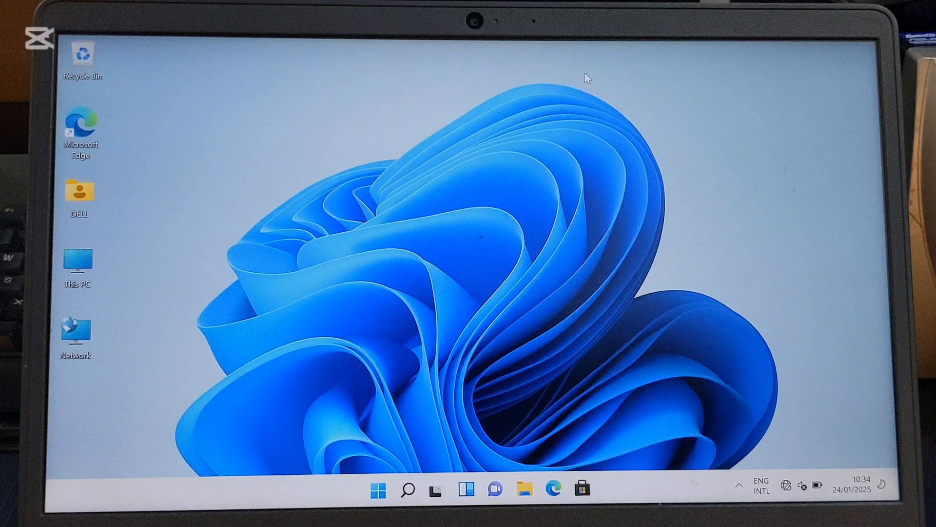